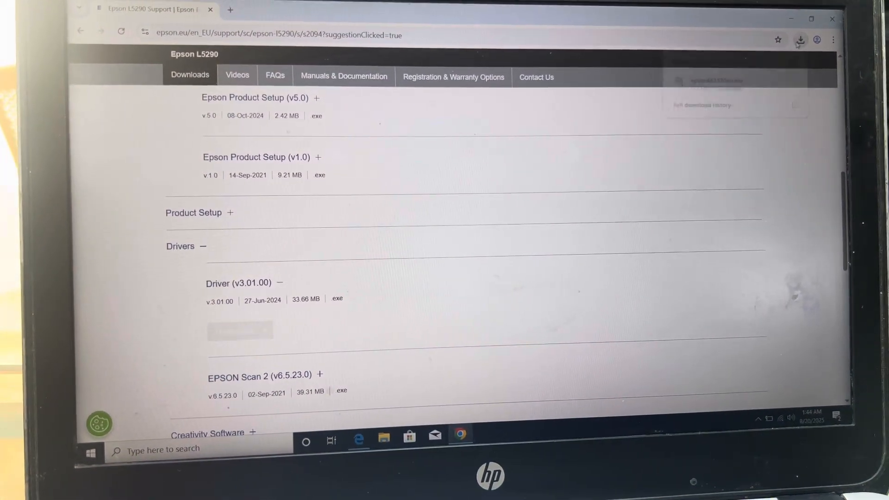
- Download and launch Driver v3.01.00, choosing L5290 Series and English, then agree to the licence
click(801, 40)
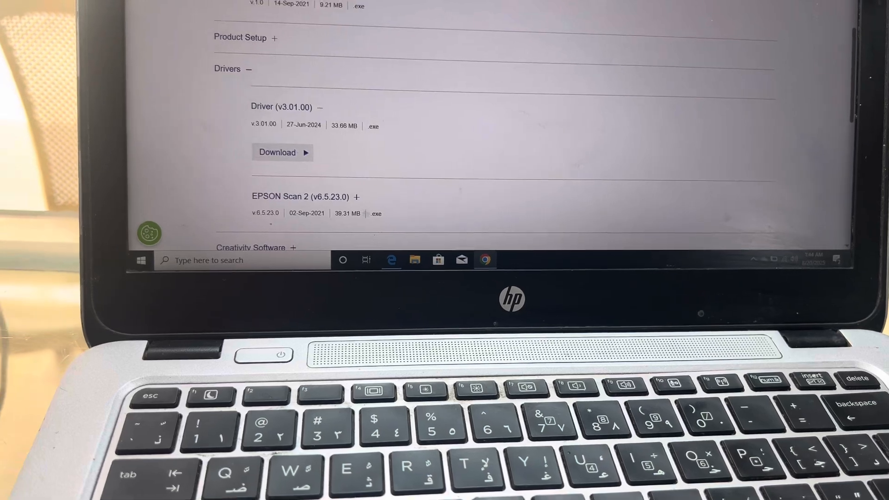
click(277, 152)
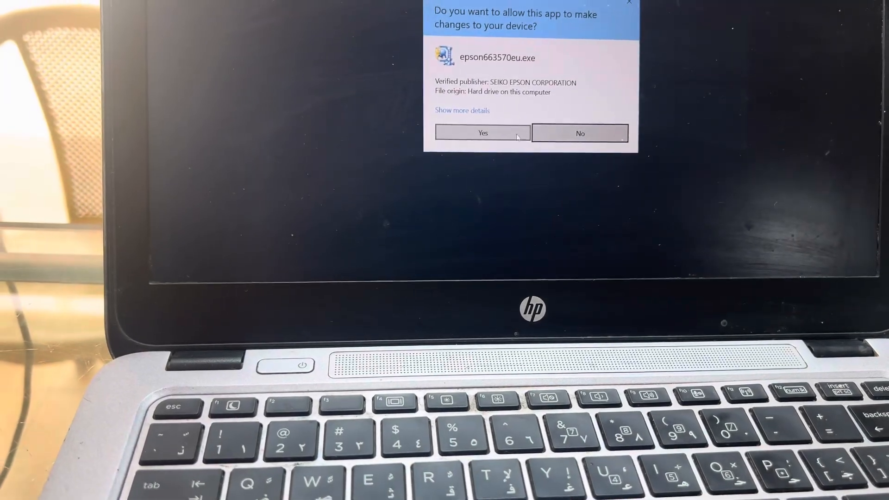
click(483, 133)
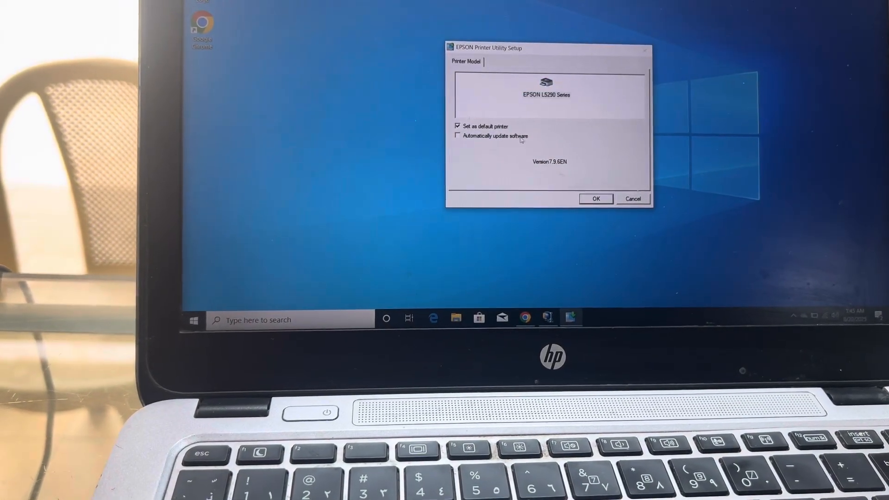
click(596, 199)
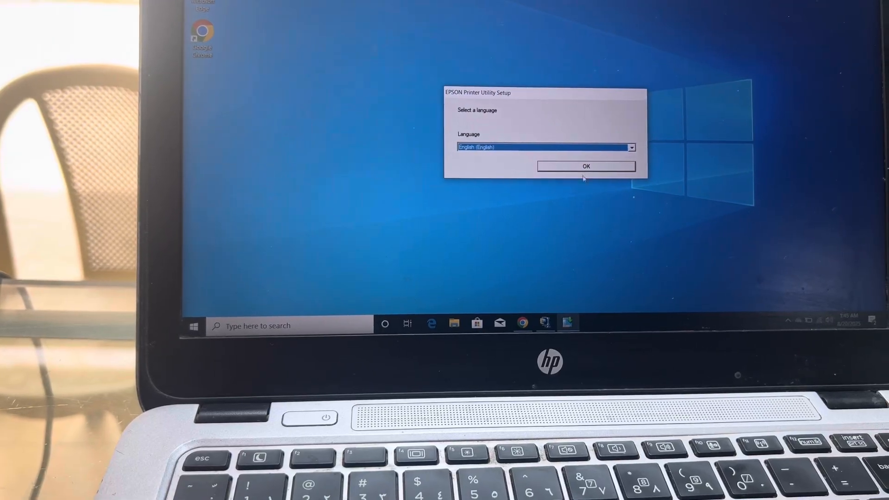
click(586, 166)
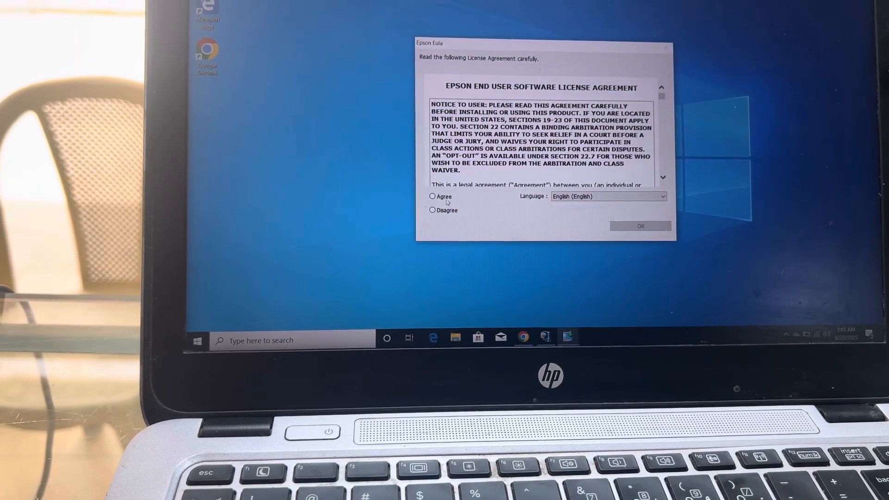
click(640, 225)
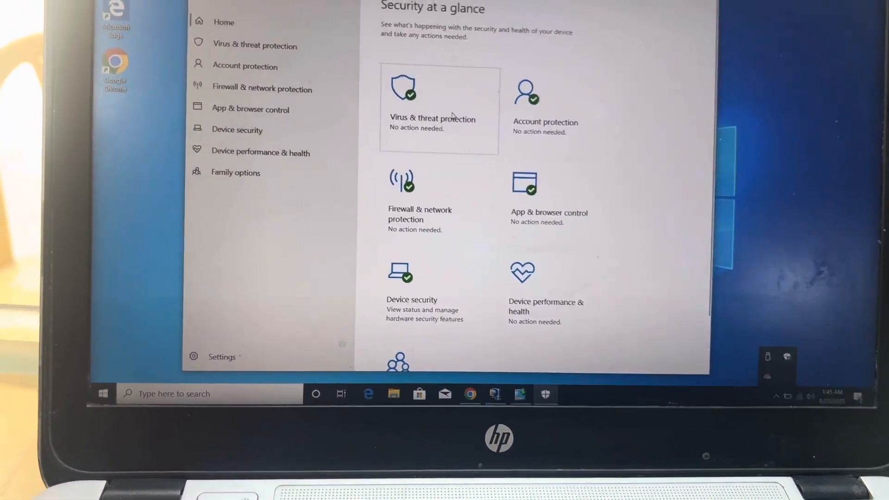
- Turn off real-time and cloud-delivered protection in Virus & threat protection settings, then close Windows Security
click(432, 108)
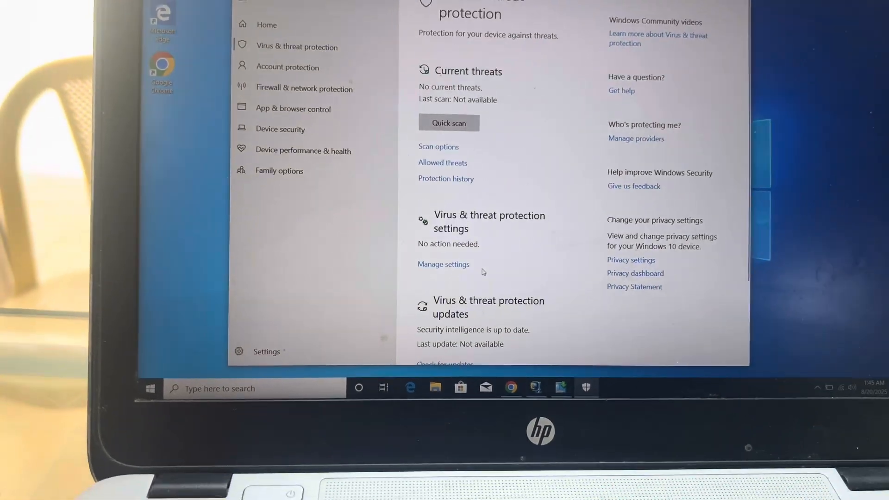
click(442, 264)
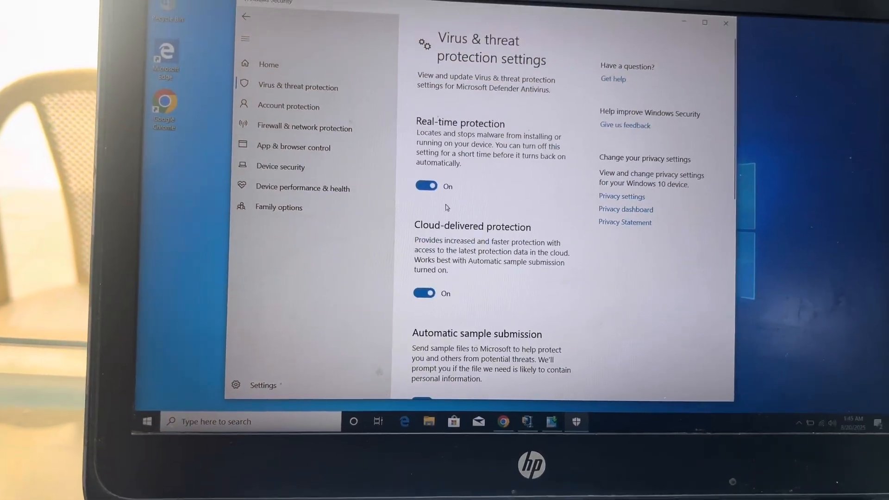
click(424, 186)
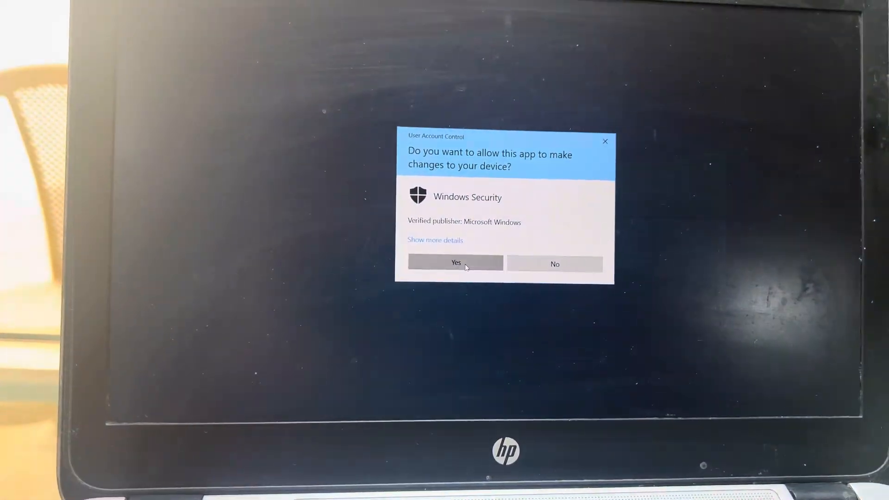
click(456, 264)
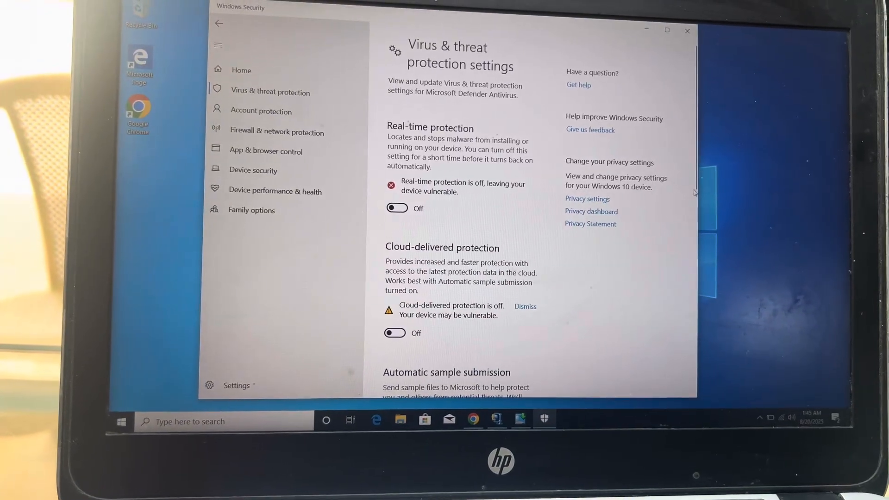
scroll(down, 3)
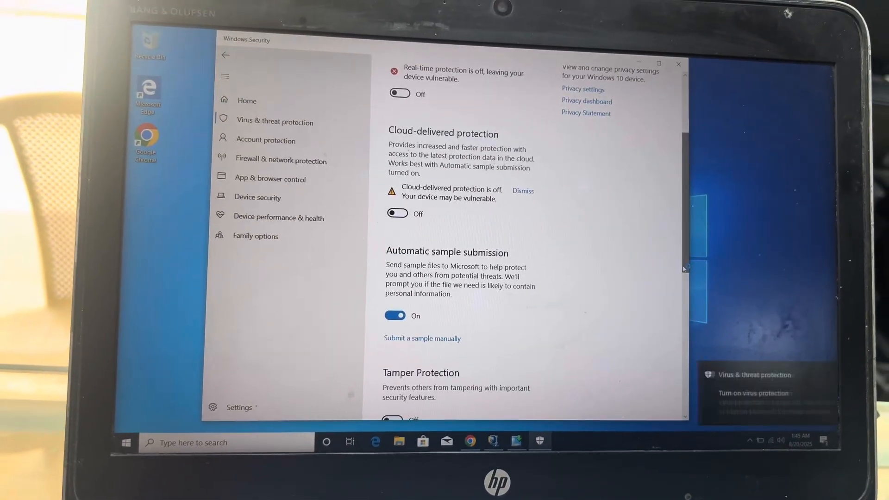
click(395, 315)
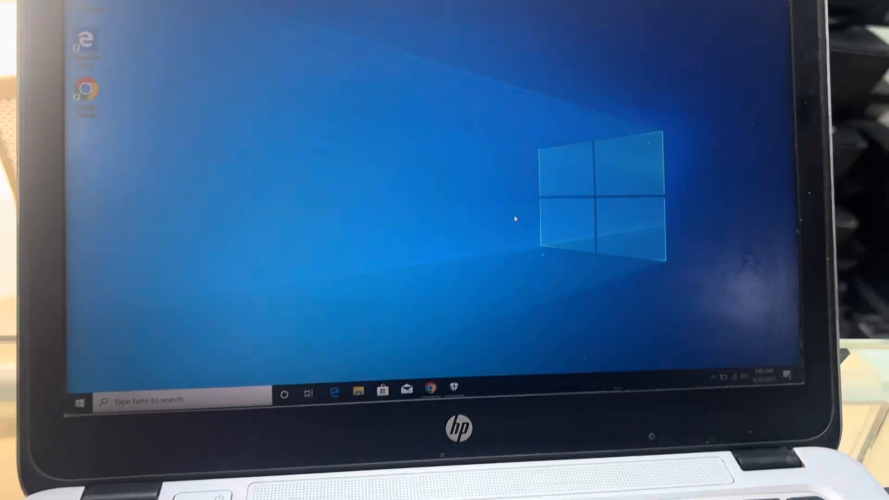
- Browse to D:\epson, dismiss the WinRAR reminder, and open the NesabaMedia L5290 resetter archive
click(359, 392)
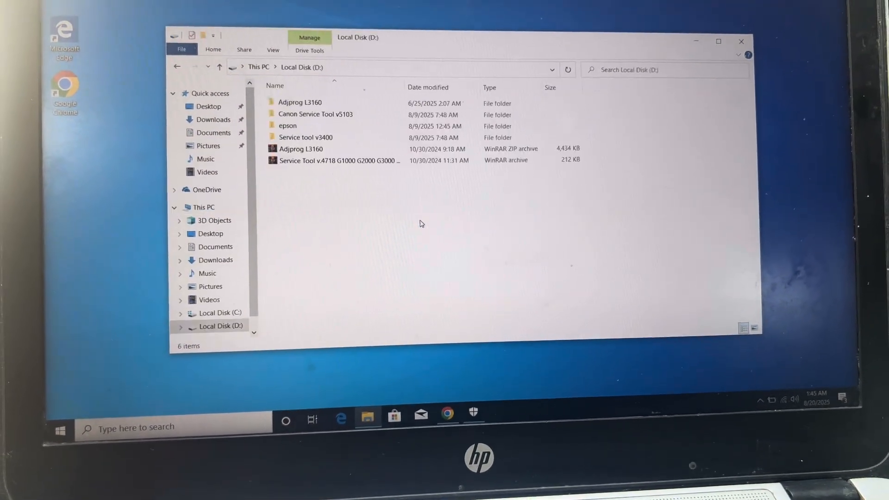
double_click(287, 125)
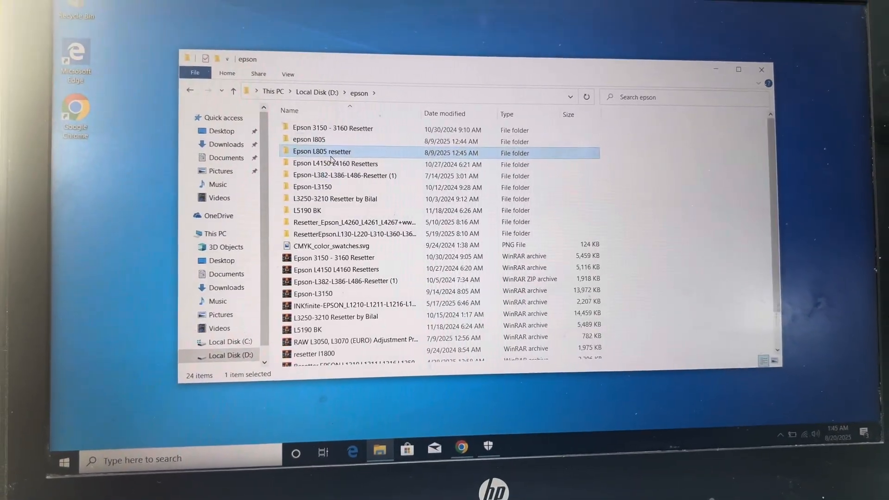
double_click(353, 303)
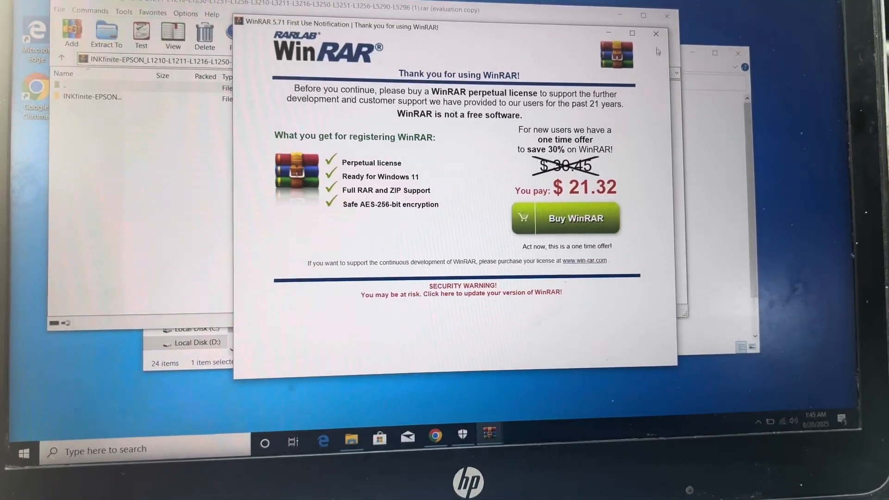
click(656, 33)
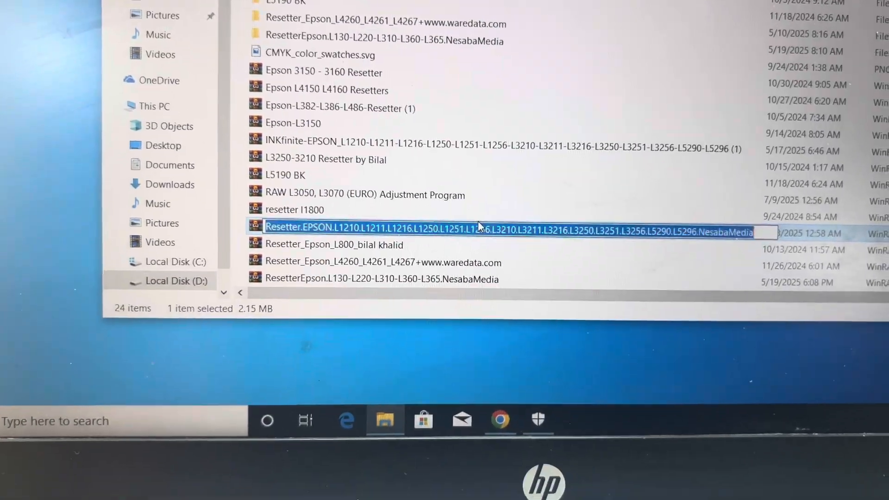
double_click(482, 233)
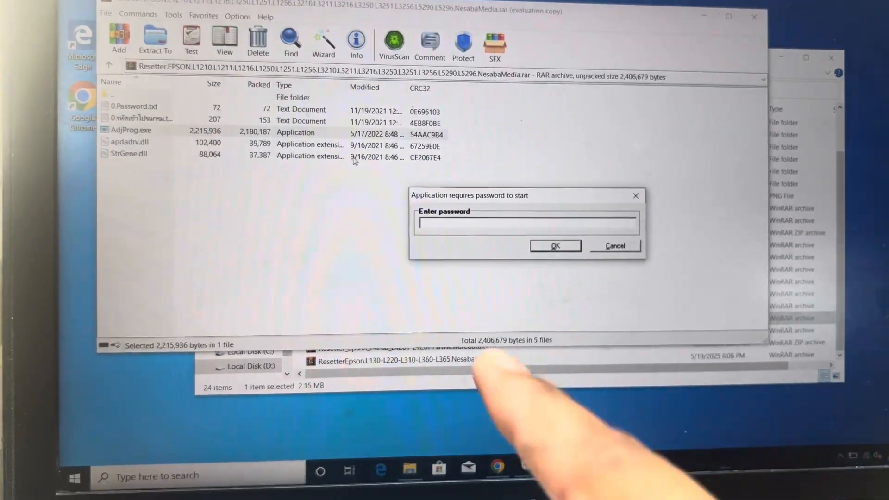
text(i-)
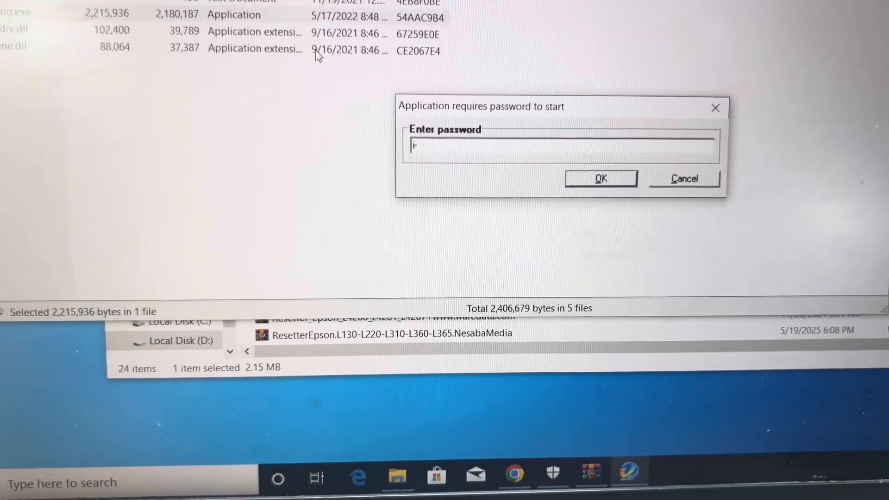
text(load)
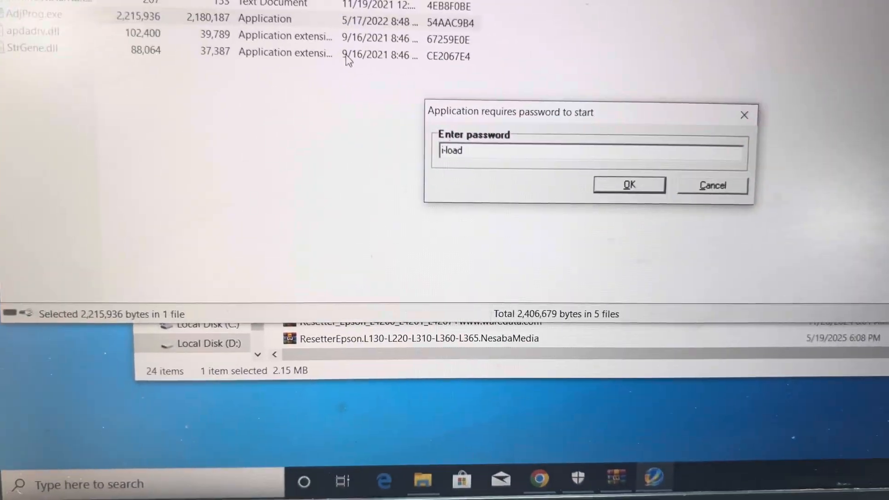
text(zone.)
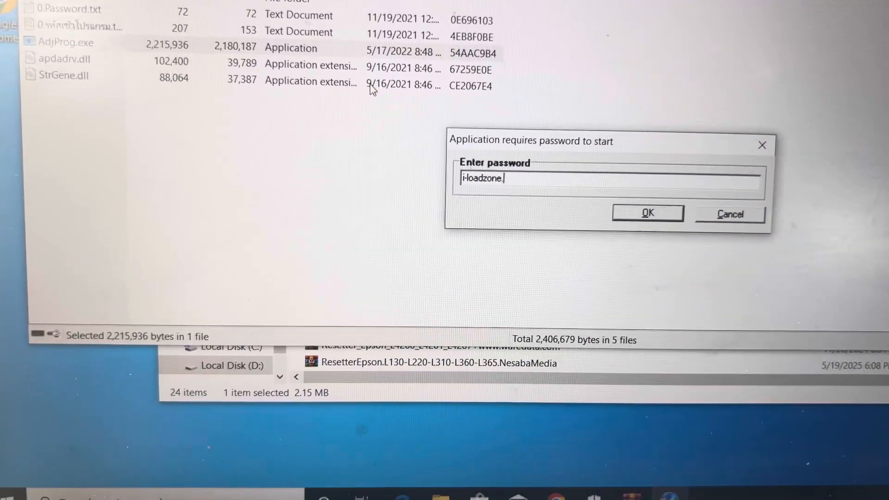
text(com)
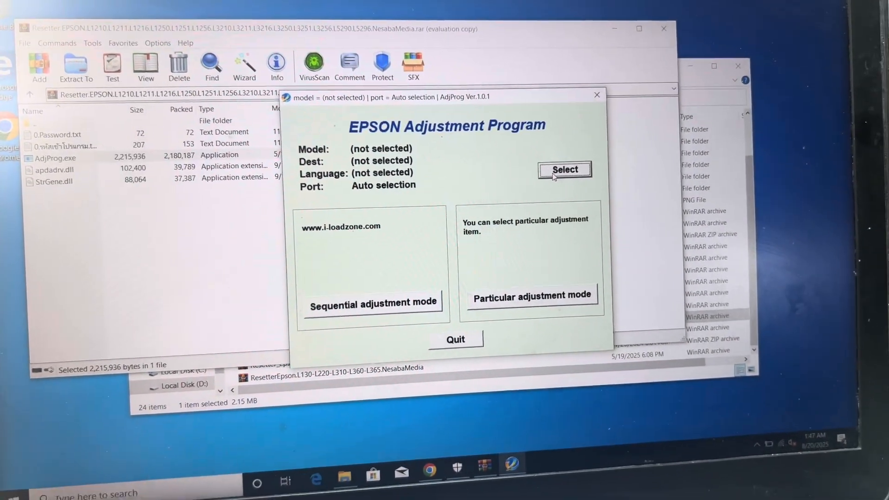
- Target the L5290 Series on USB001 and open the Waste ink pad counter function
click(564, 169)
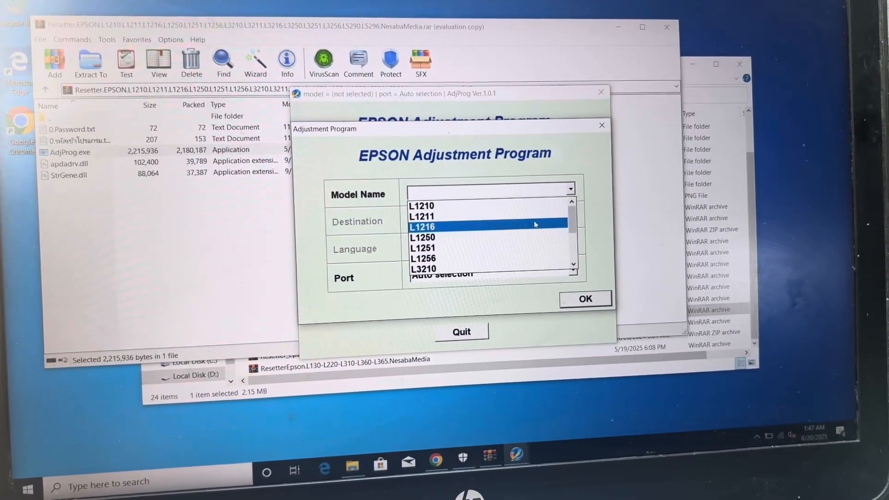
scroll(down, 3)
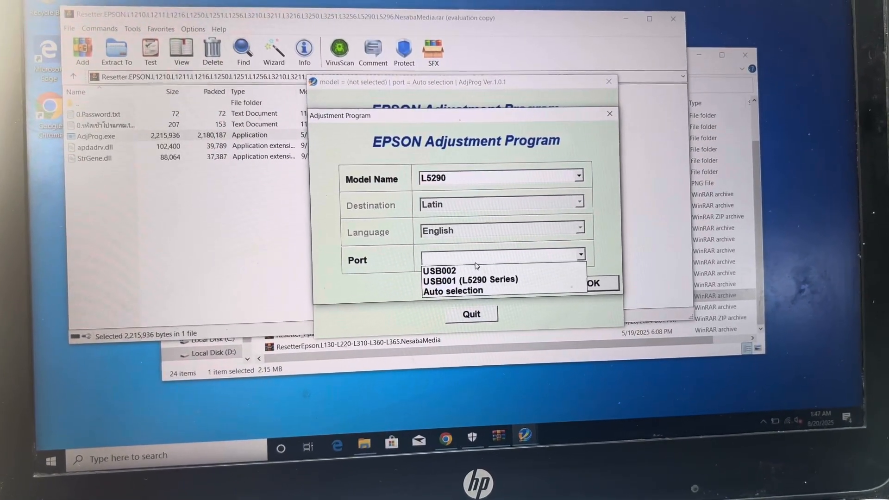
click(470, 279)
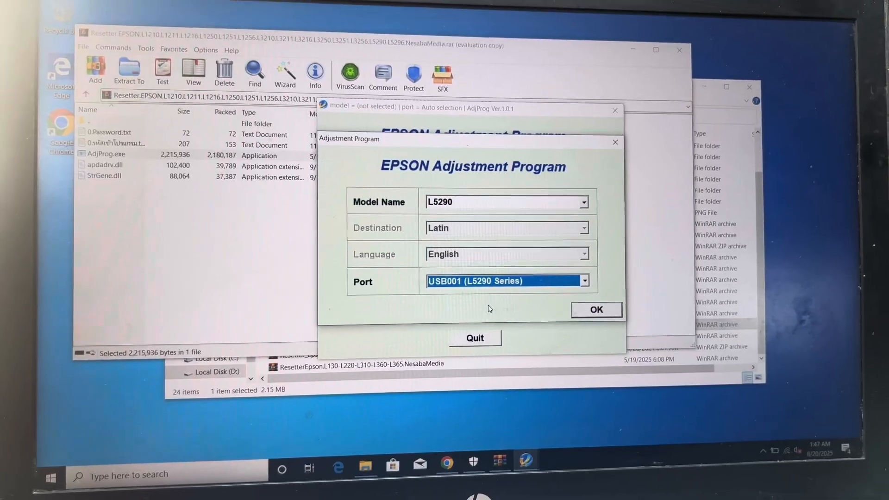
click(595, 310)
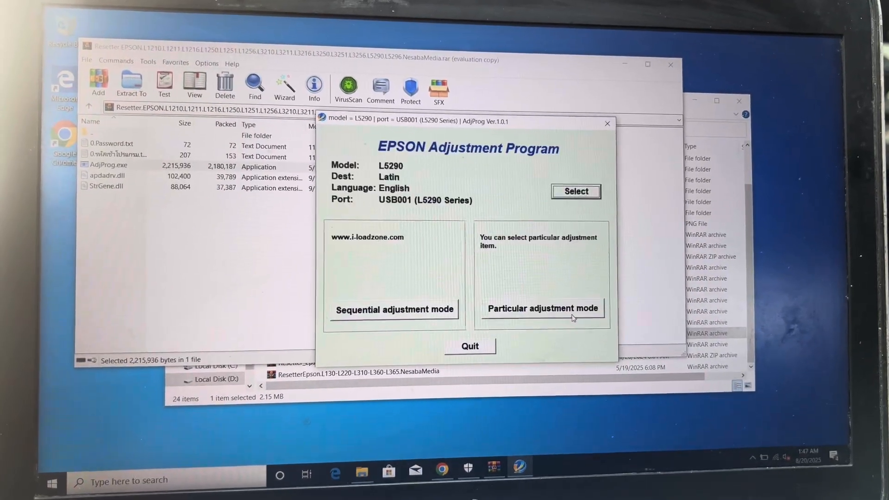
click(542, 308)
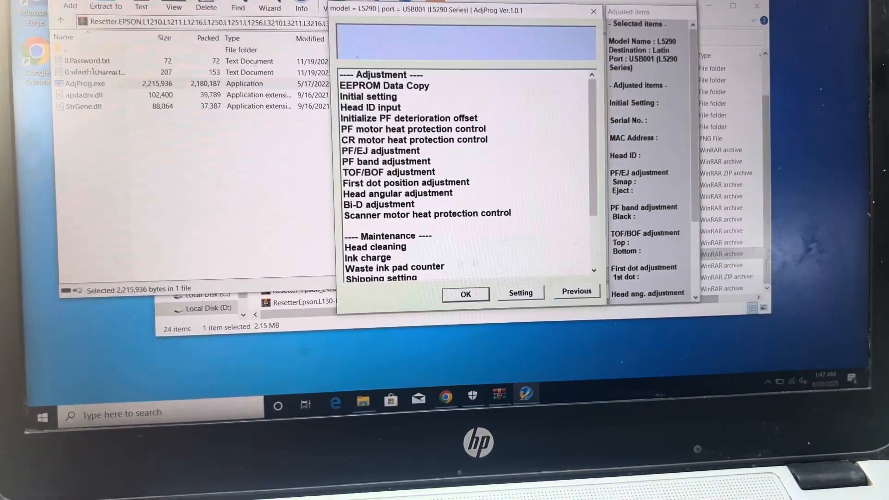
click(372, 265)
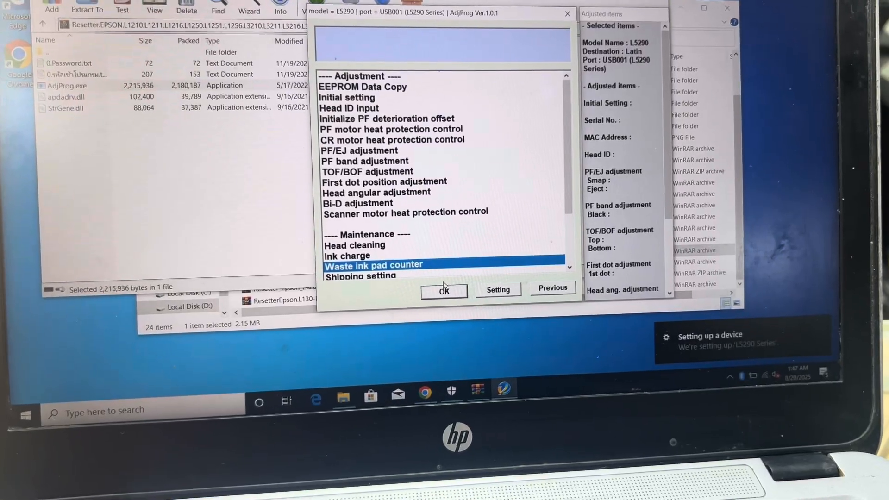
click(444, 291)
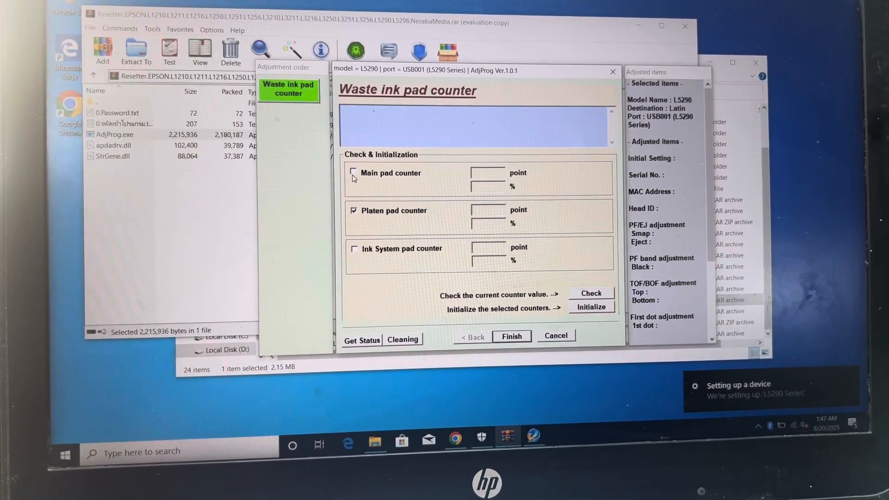
- Check the main, platen and ink system counters (72%, 80%, 82%) and re-select them
click(354, 178)
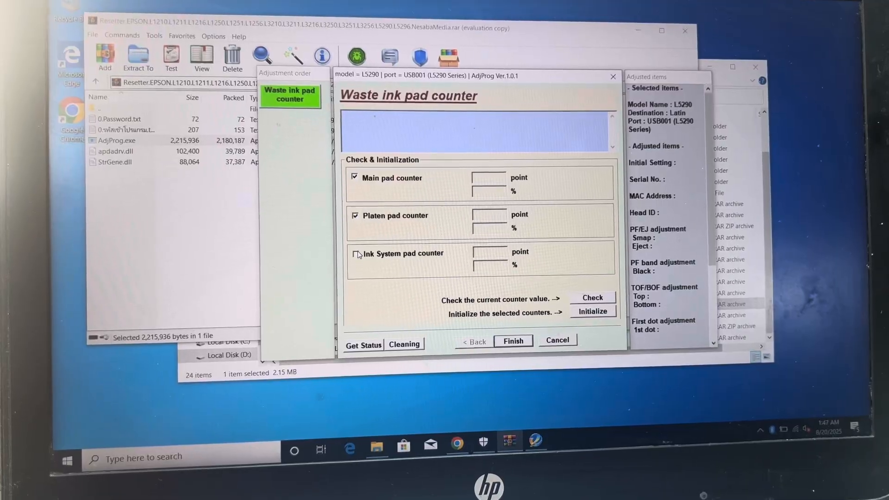
click(362, 256)
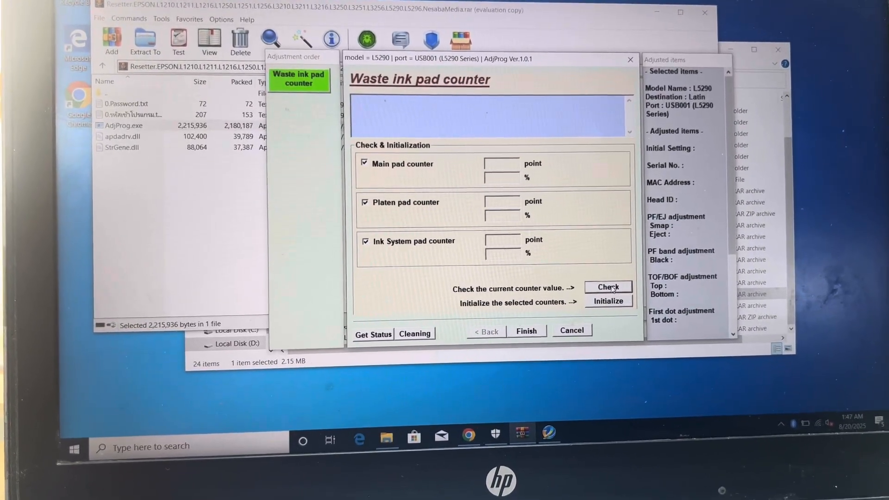
click(608, 287)
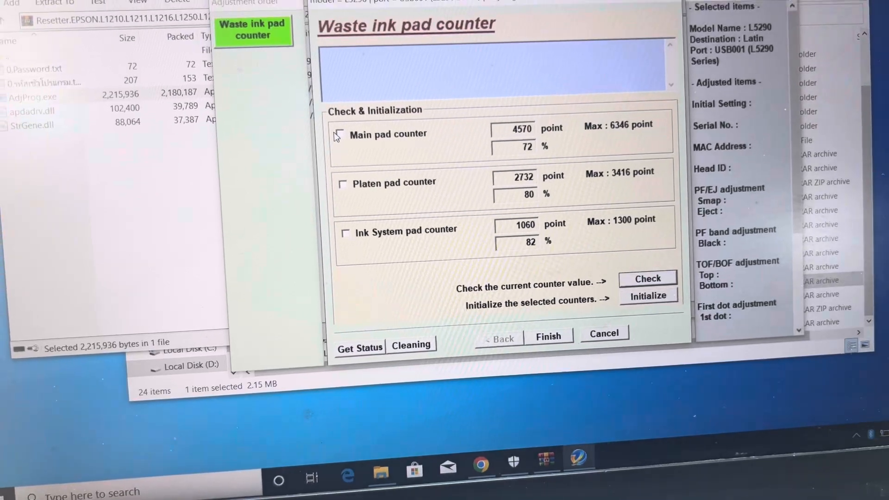
click(342, 212)
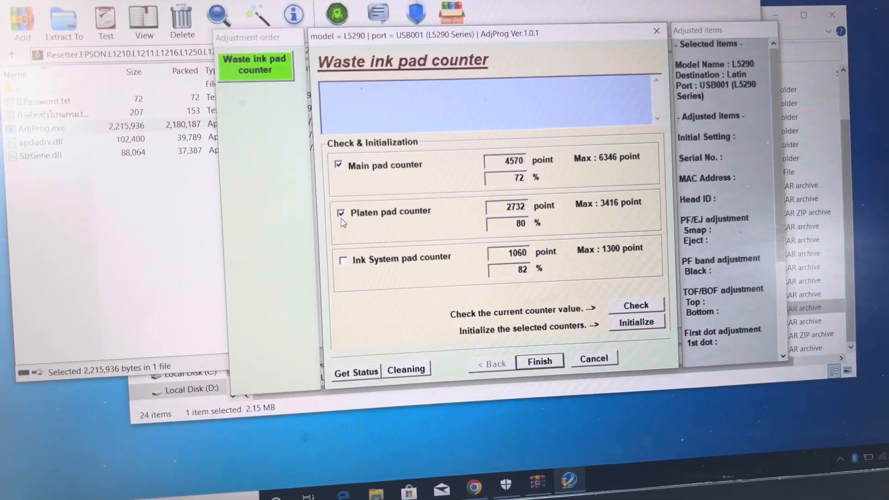
click(343, 259)
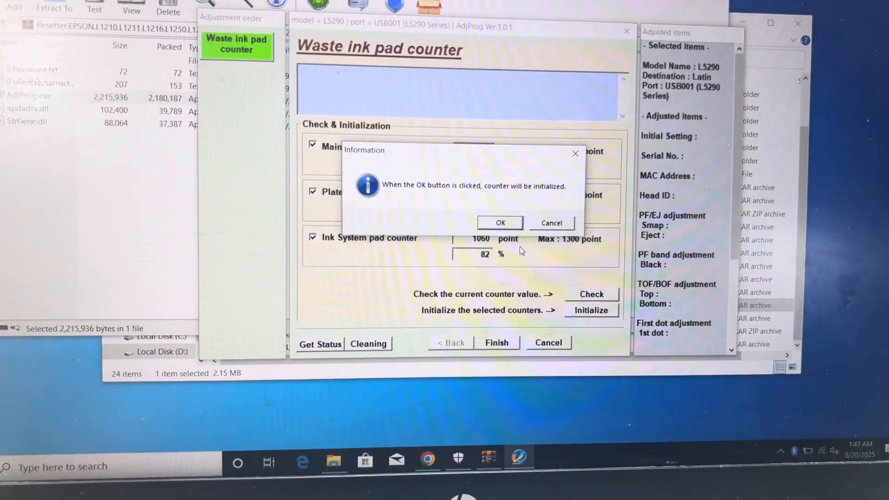
- Confirm initializing the main, platen and ink system pad counters in the Information dialog
click(500, 222)
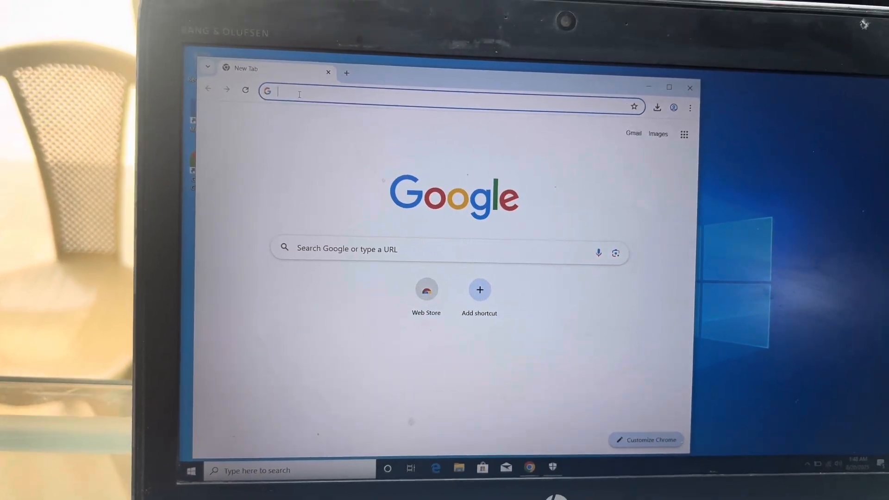
- Search for the WIC reset utility and download wicreset.exe for Windows from wic.support
text(wicks)
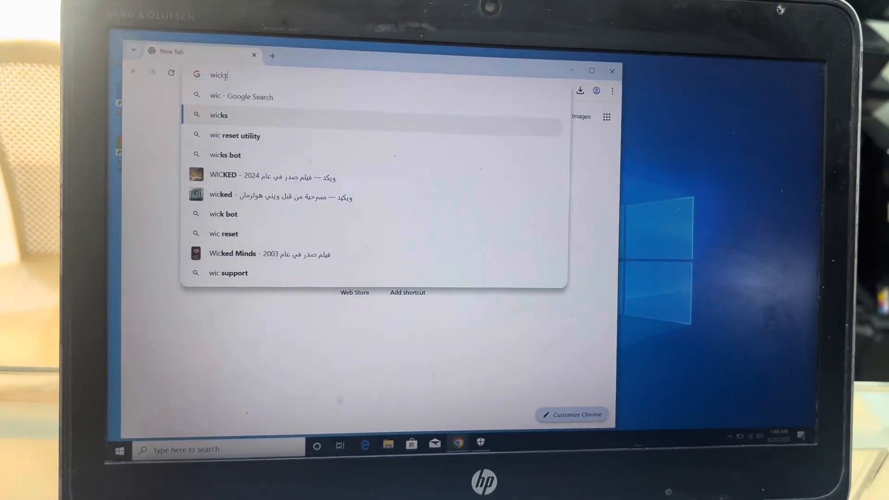
key(Backspace)
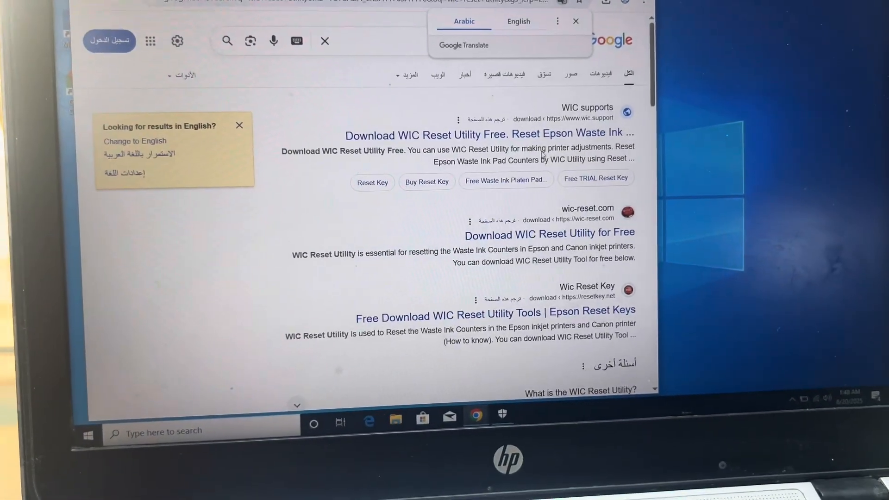
click(484, 134)
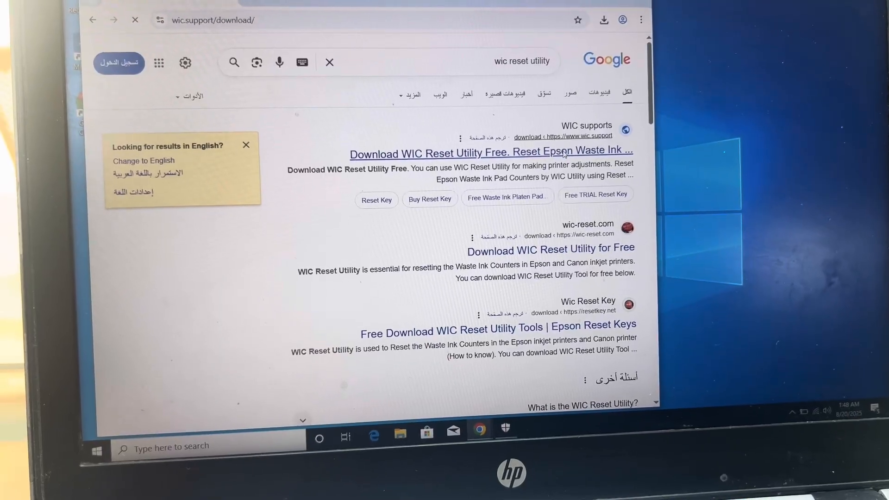
click(488, 153)
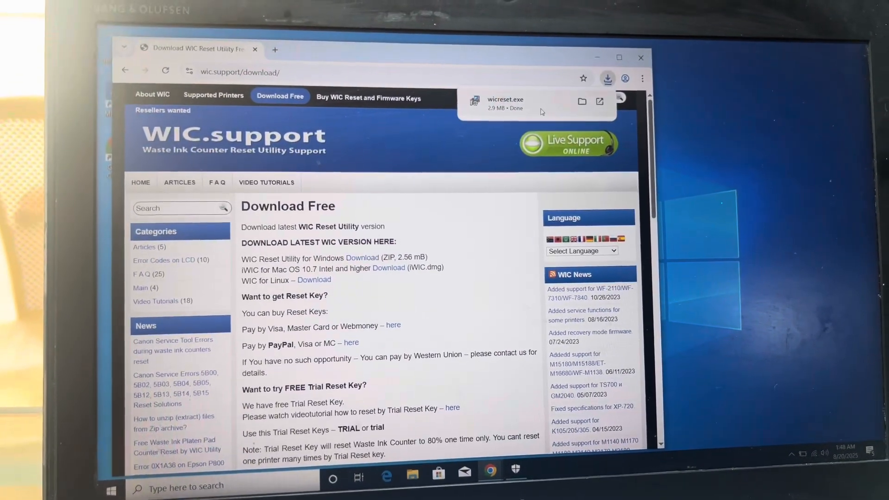
- Install WicReset 5.97.0.0, accepting the licence and adding a desktop shortcut
click(492, 102)
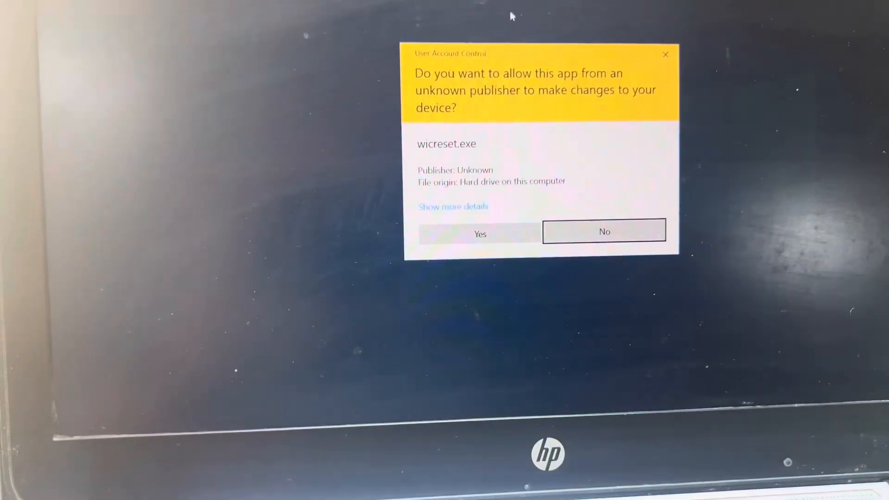
click(480, 233)
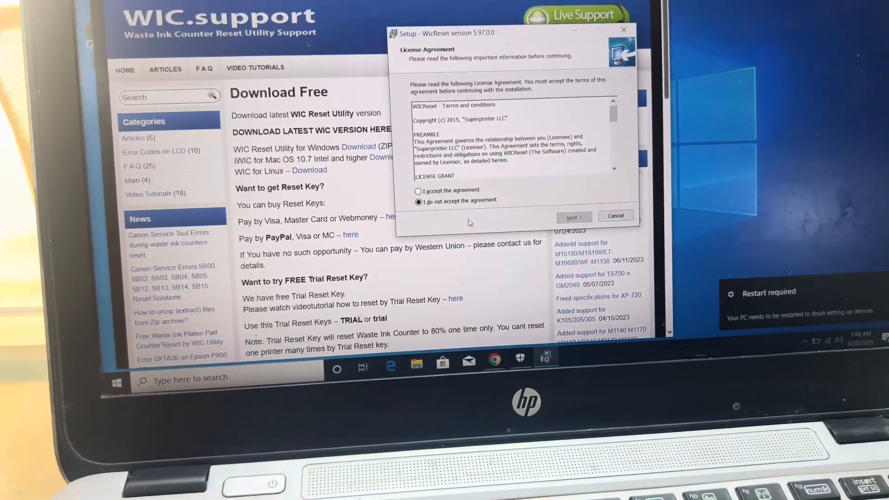
click(419, 217)
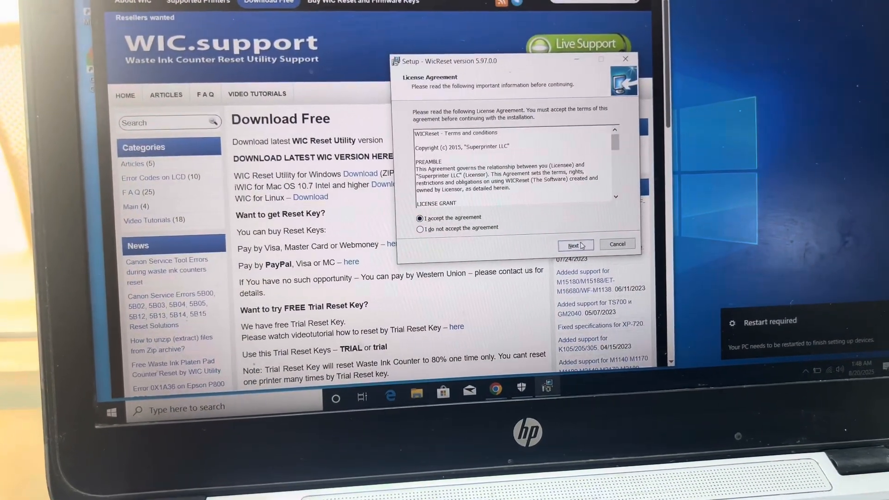
click(572, 245)
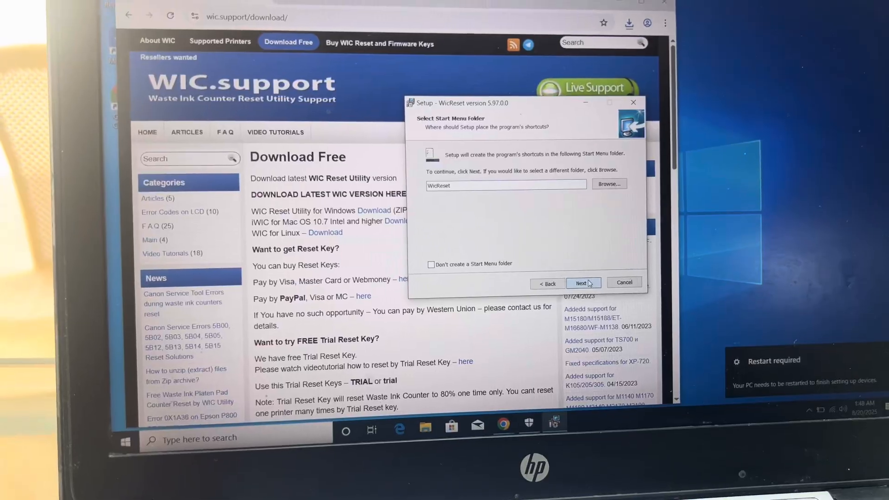
click(581, 283)
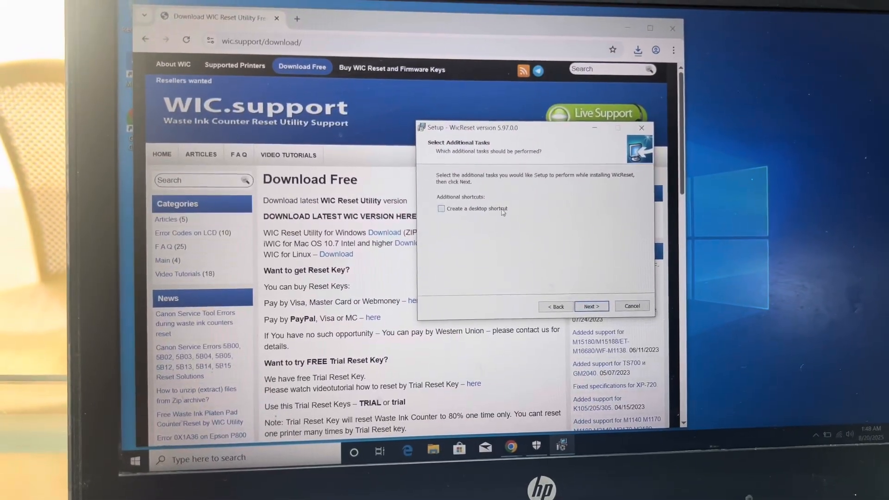
click(592, 306)
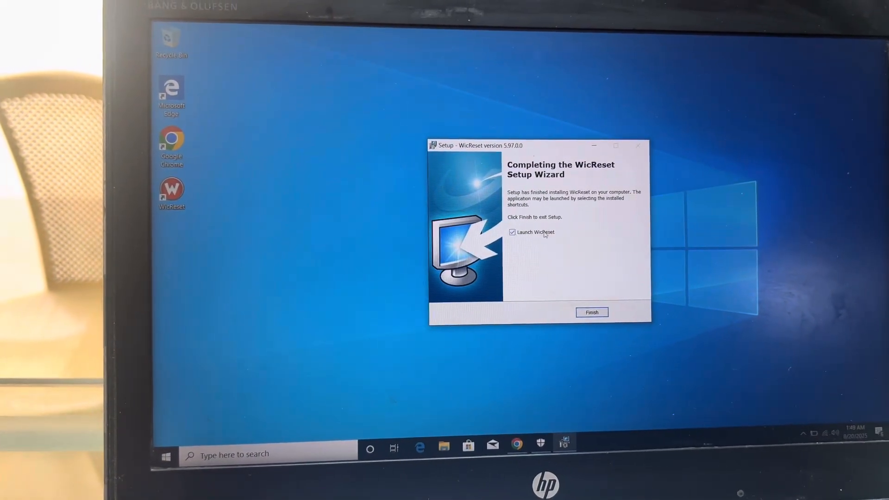
click(591, 313)
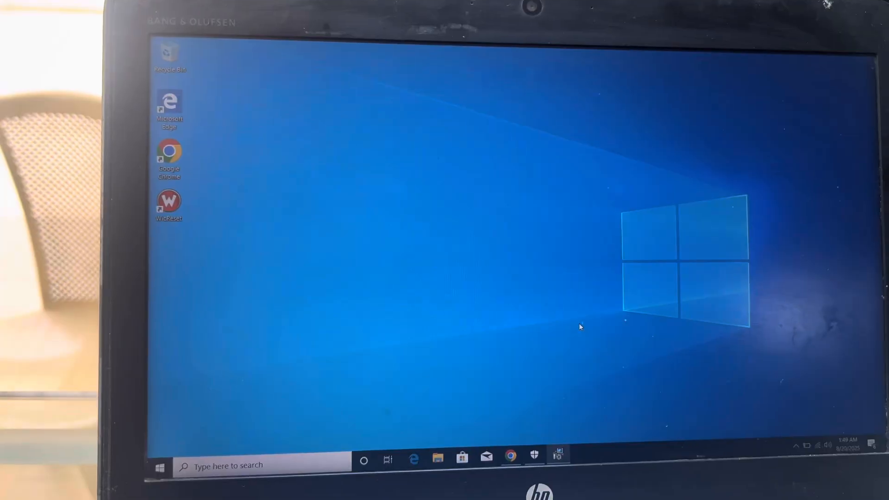
- Launch WicReset from the desktop and choose Epson L5290/L5296/L5298 in the assistant dialog
double_click(169, 204)
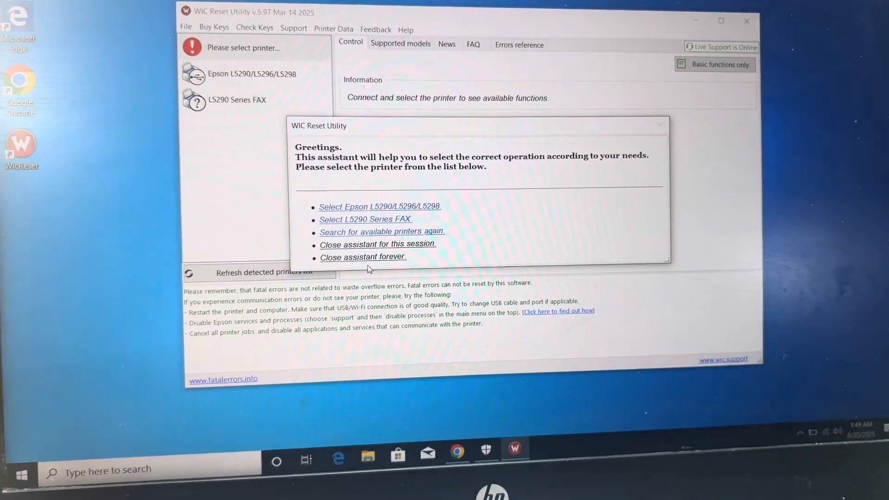
click(378, 245)
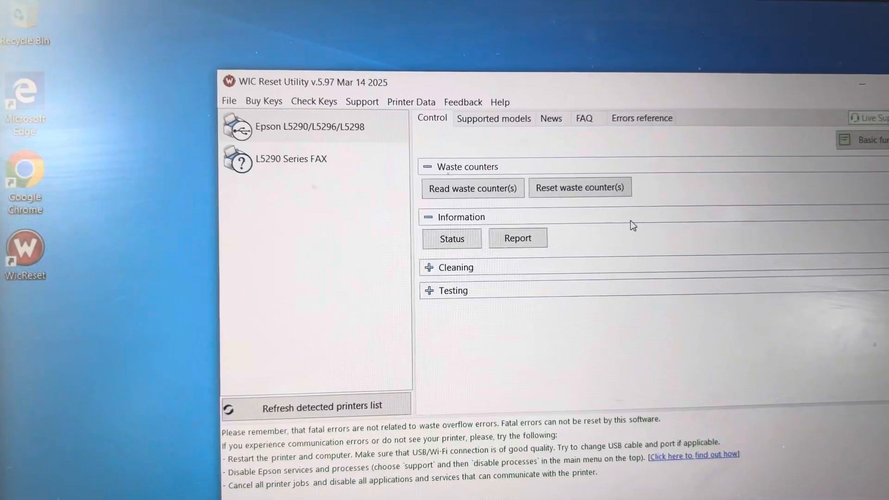
- Start a waste counter reset with the 'trial' key, then load the Buy Keys web page
click(579, 187)
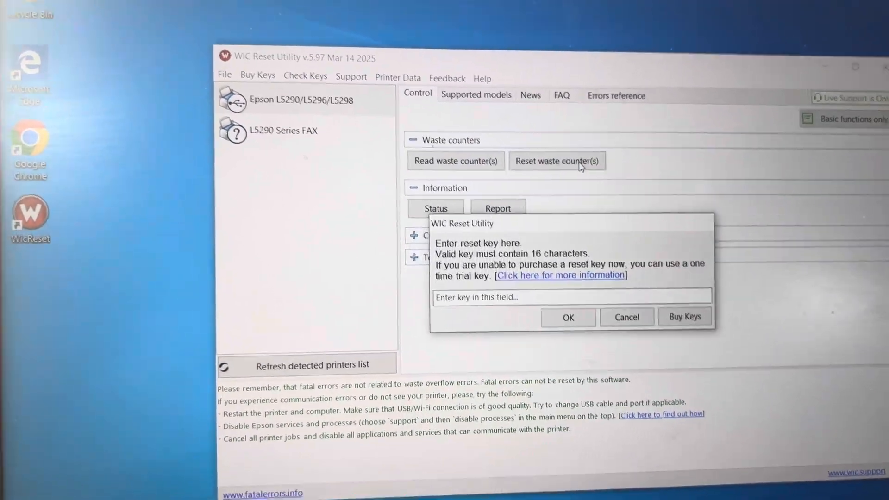
text(t)
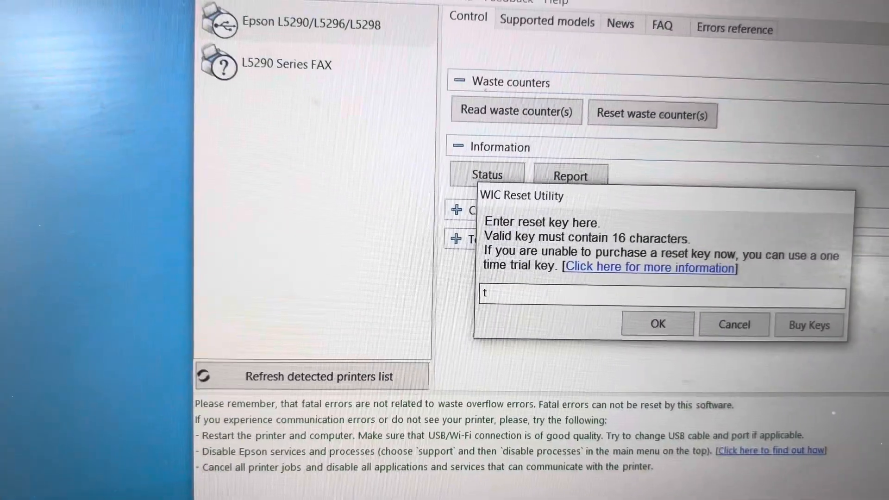
text(rial)
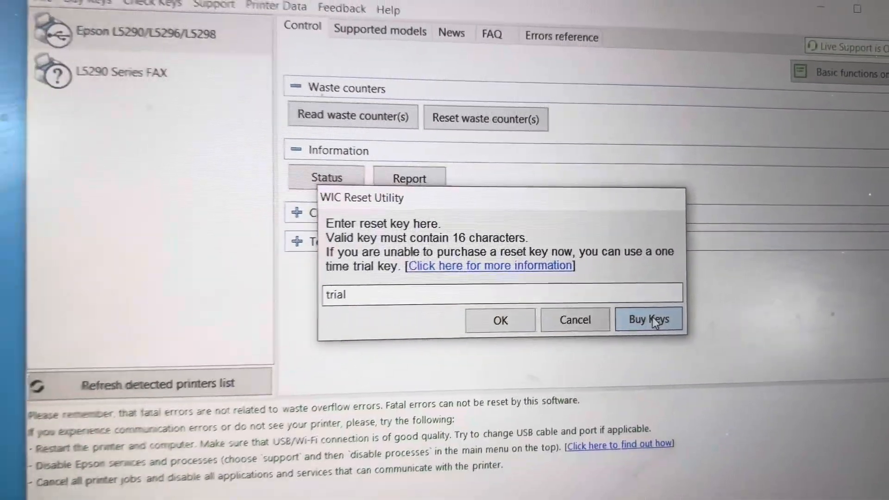
click(649, 319)
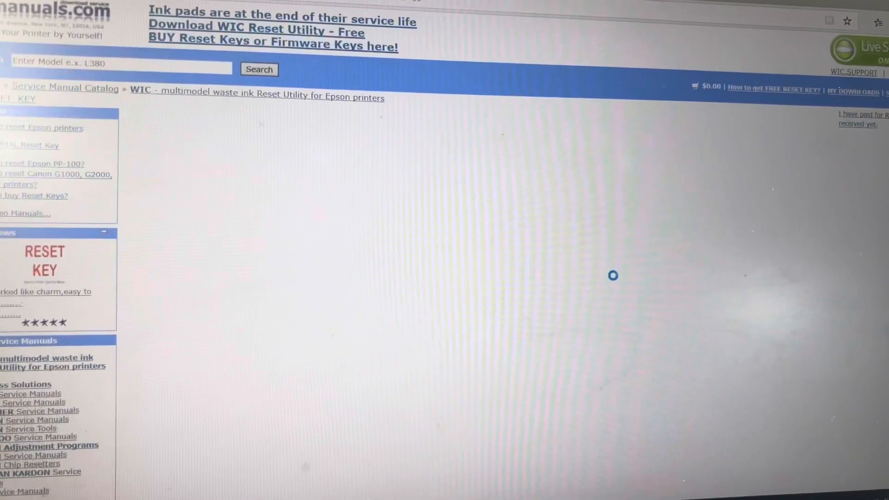